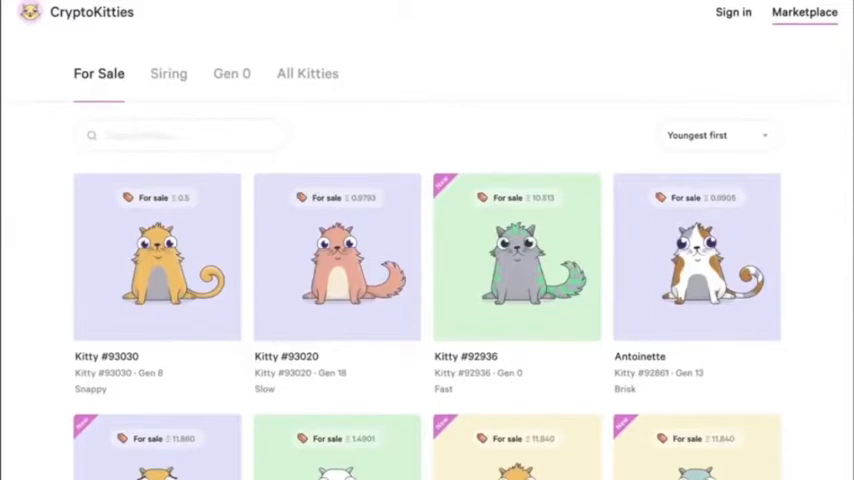
scroll(down, 3)
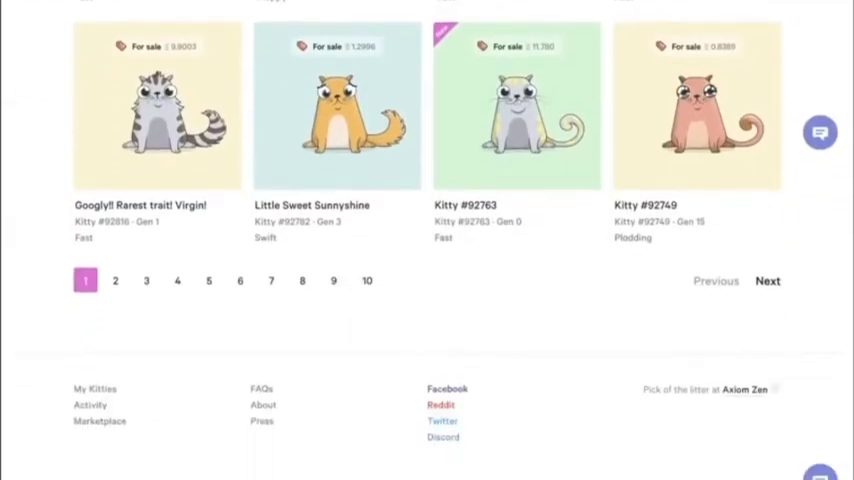